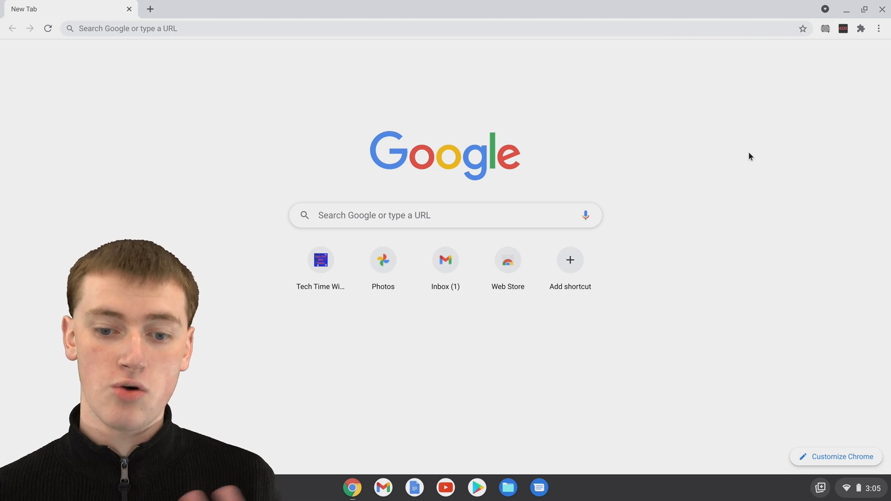
mouse_move(709, 180)
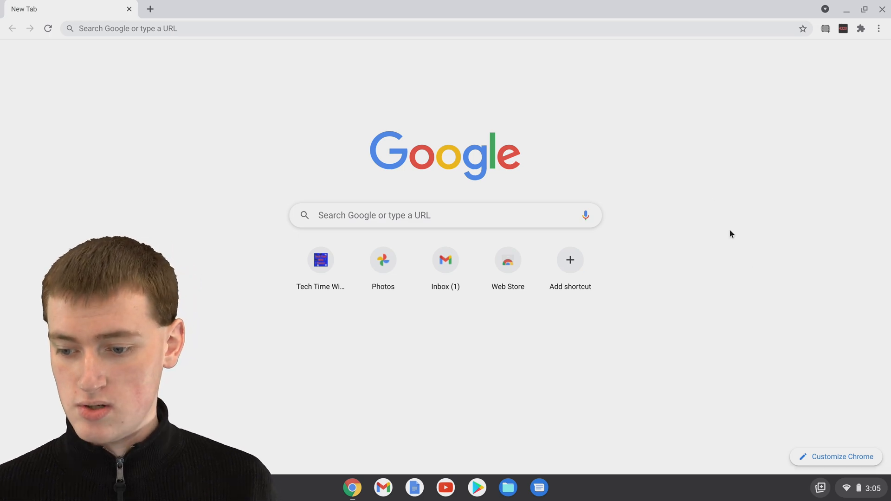
- Sign out of the current account from Quick Settings
click(847, 488)
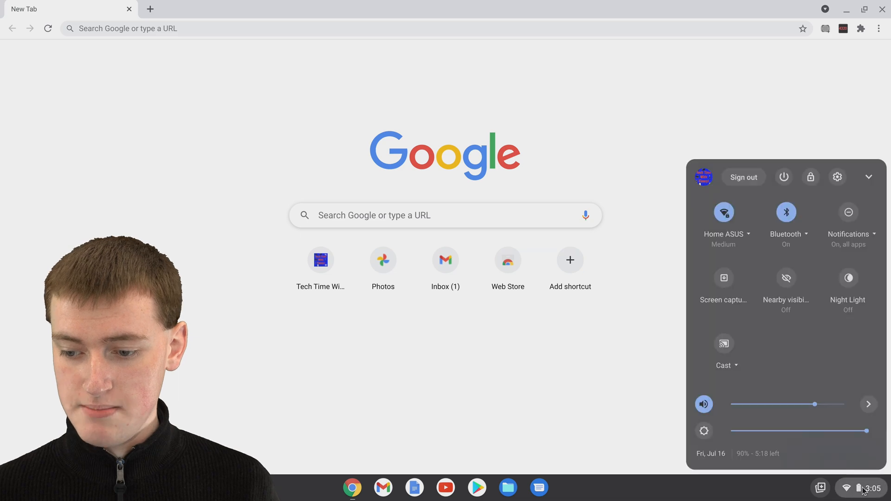
mouse_move(749, 200)
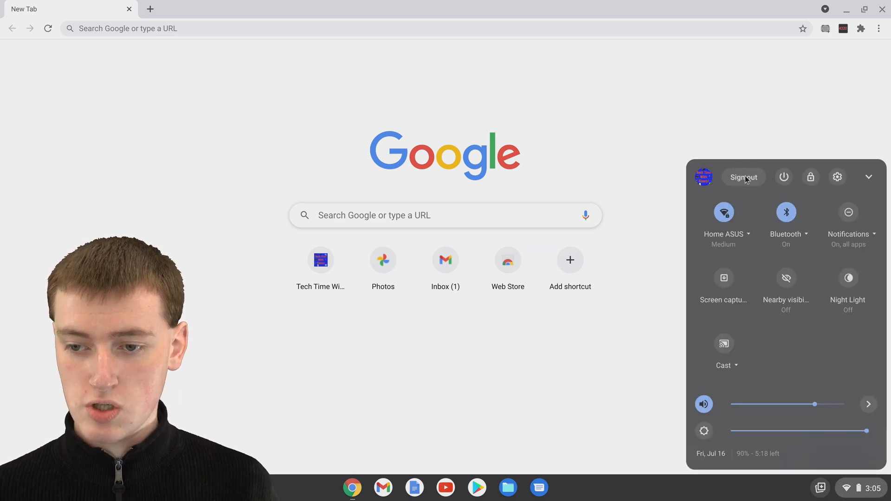
click(742, 177)
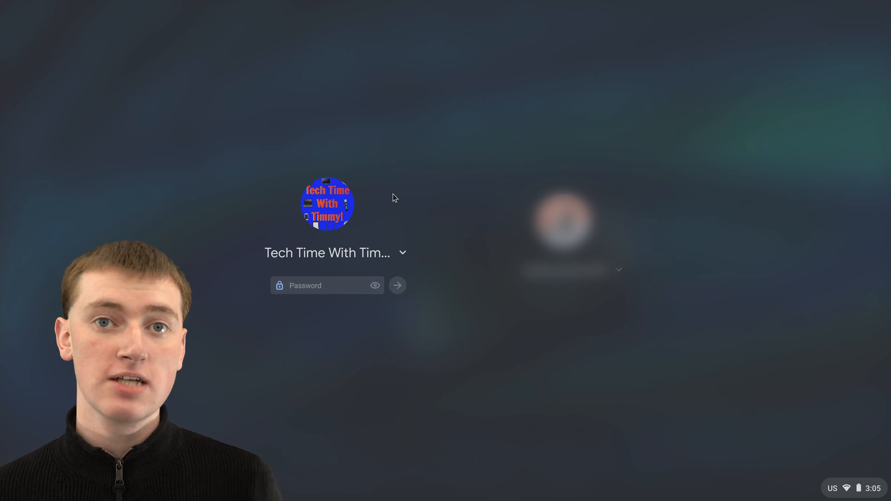
mouse_move(422, 193)
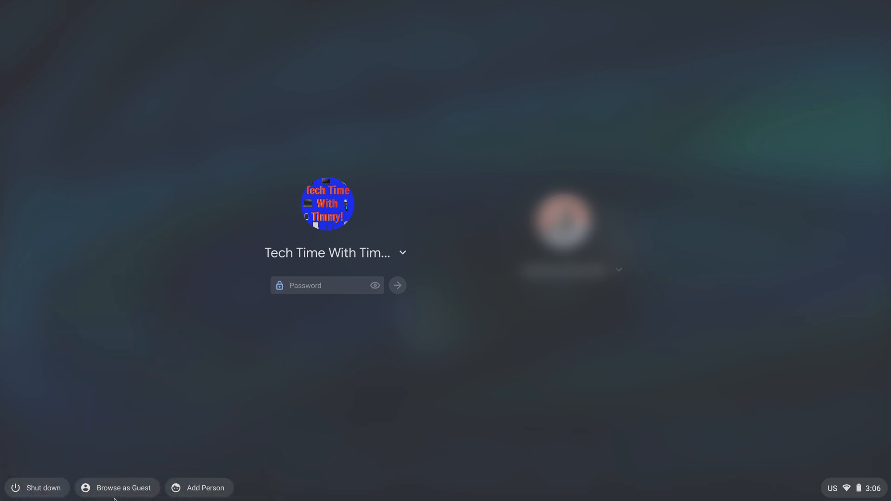
mouse_move(124, 490)
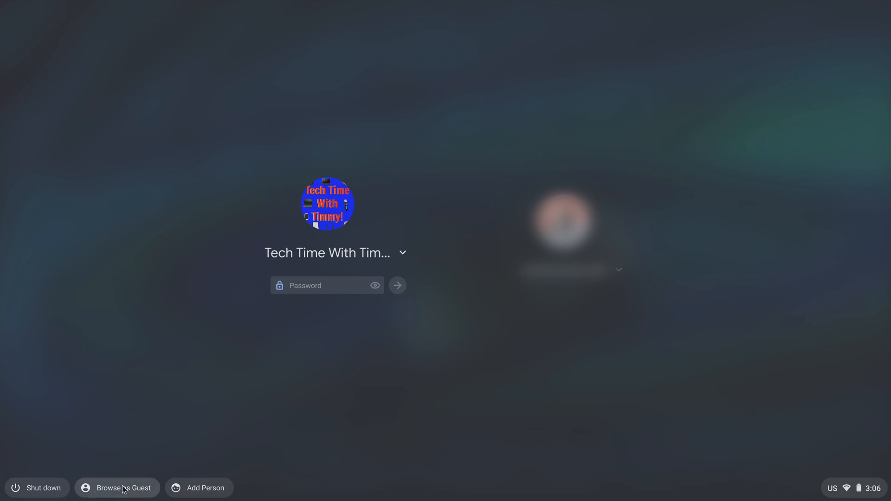
- Start a guest session with Browse as Guest on the login screen
click(117, 488)
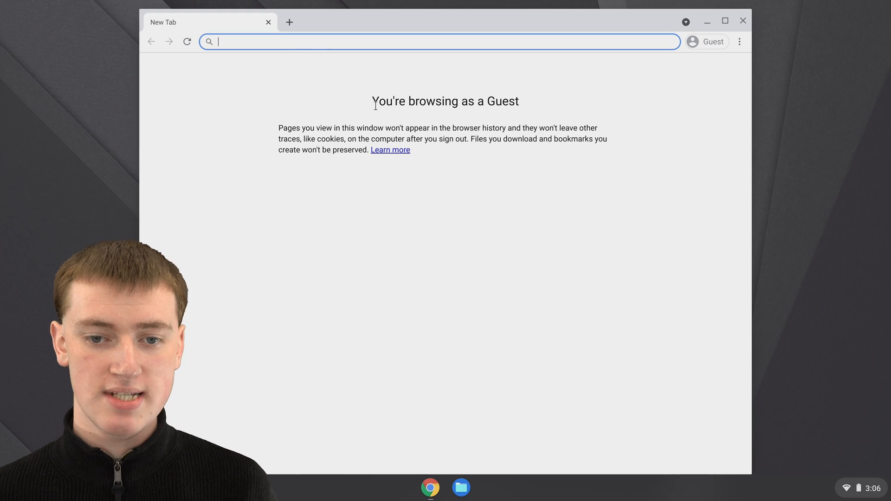
mouse_move(452, 119)
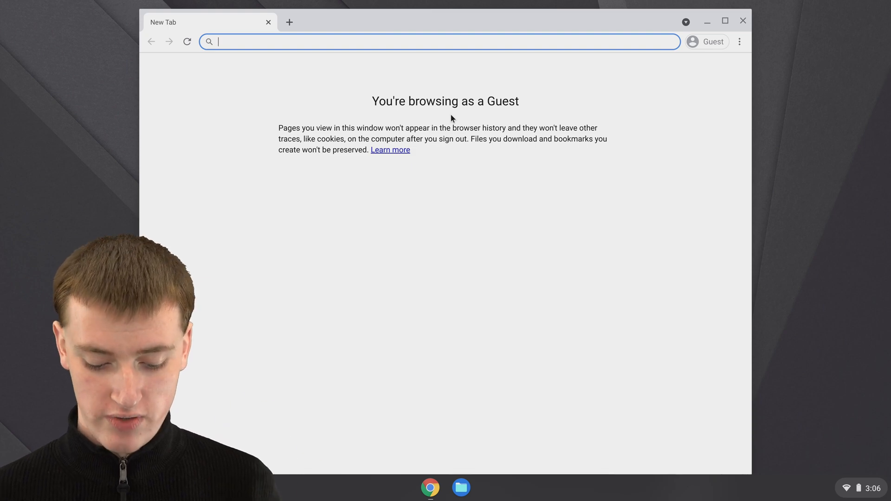
- Load google.com in the guest Chrome window
text(google.com/?gws_rd=ssl)
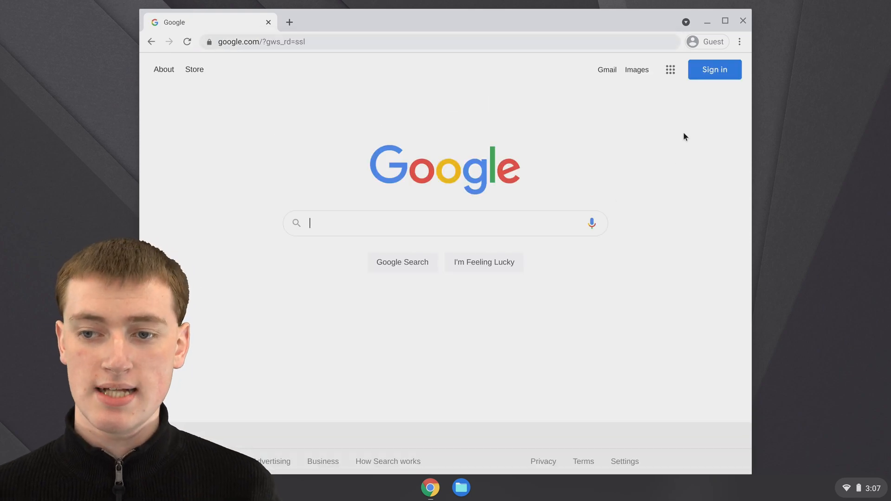
mouse_move(703, 83)
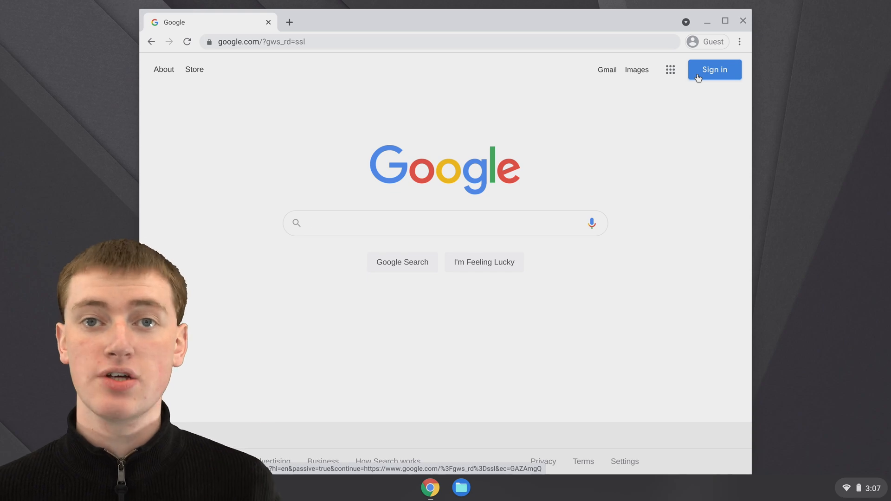
click(445, 223)
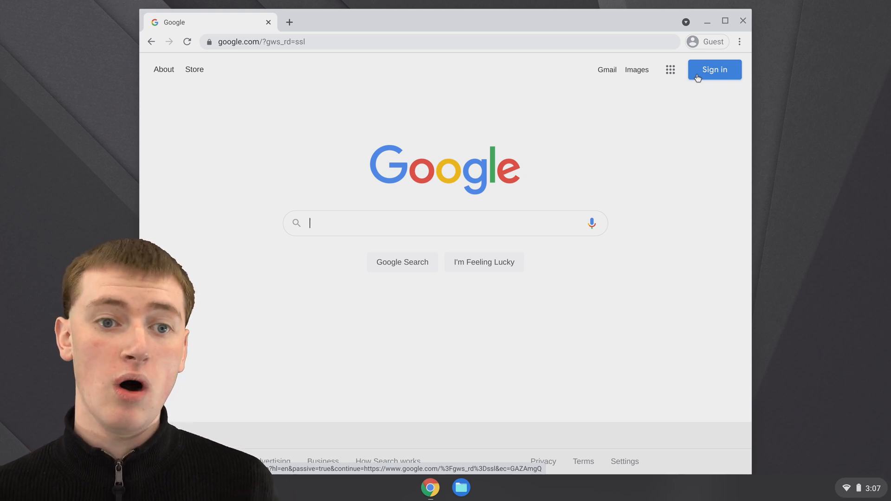
mouse_move(478, 89)
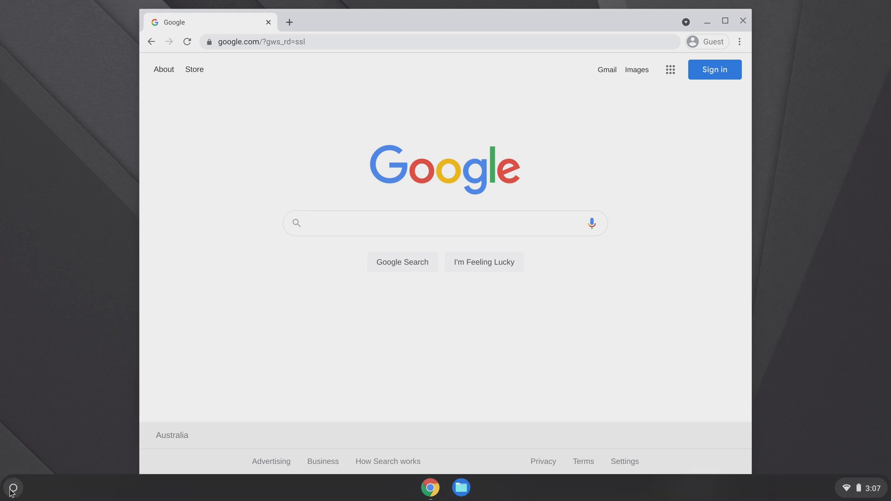
click(12, 488)
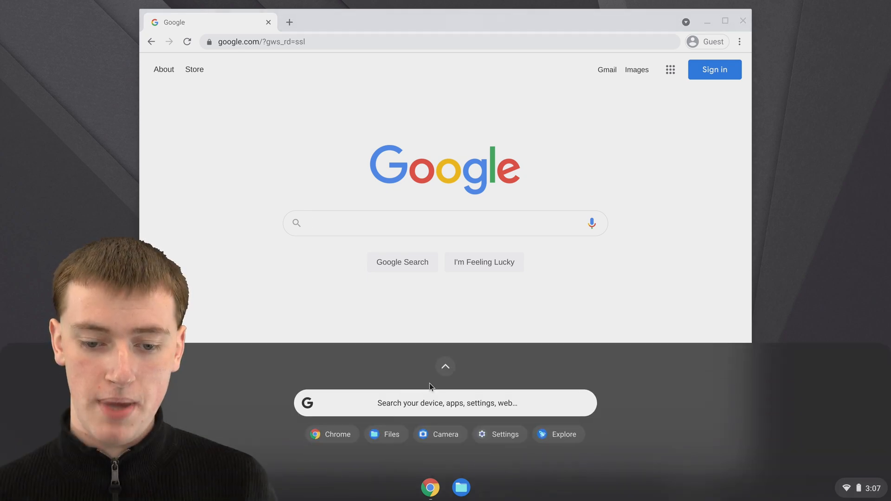
- Expand the launcher to the full app grid: Chrome, Files, Camera, Settings, Explore
click(446, 366)
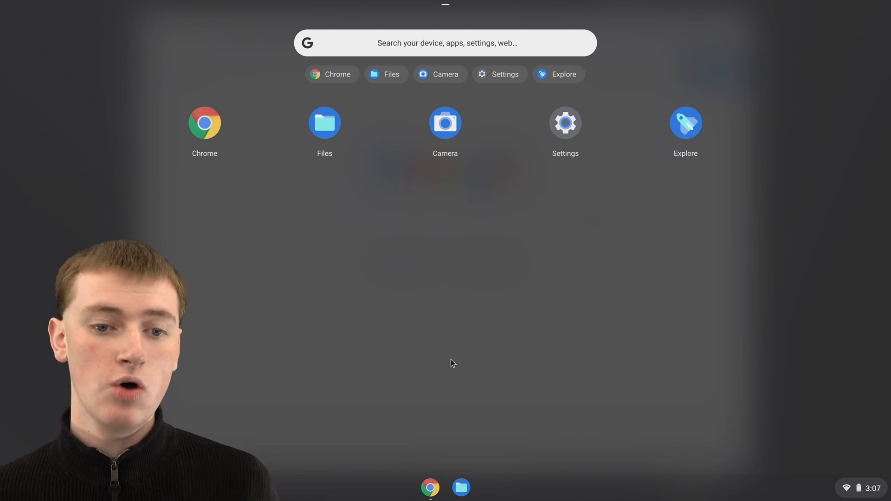
mouse_move(212, 119)
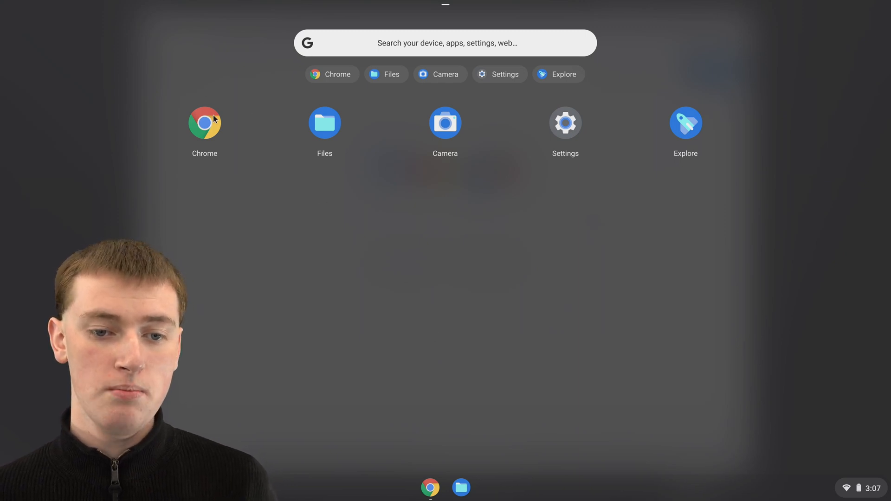
mouse_move(456, 141)
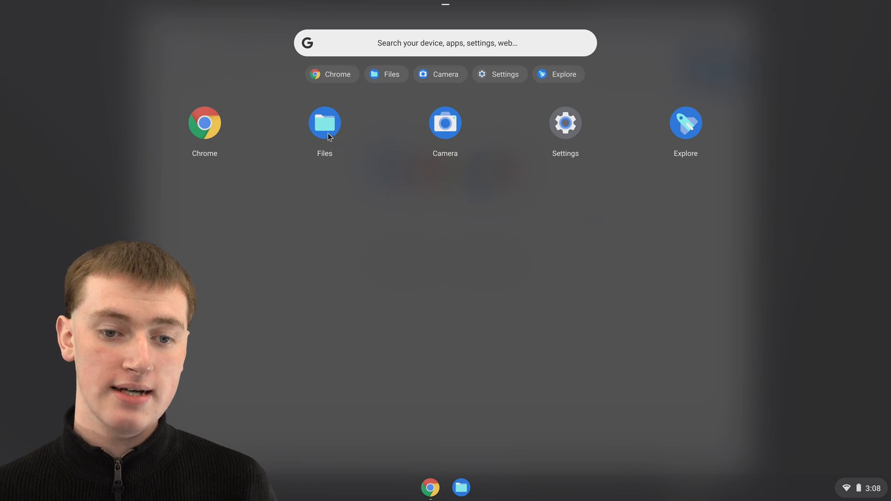
- Check that Files shows empty Downloads and Recent, then close Files
click(324, 122)
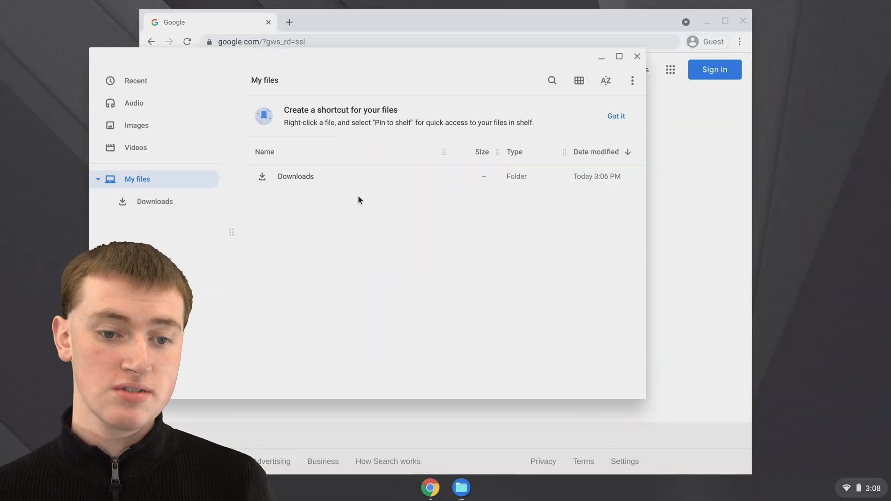
mouse_move(316, 213)
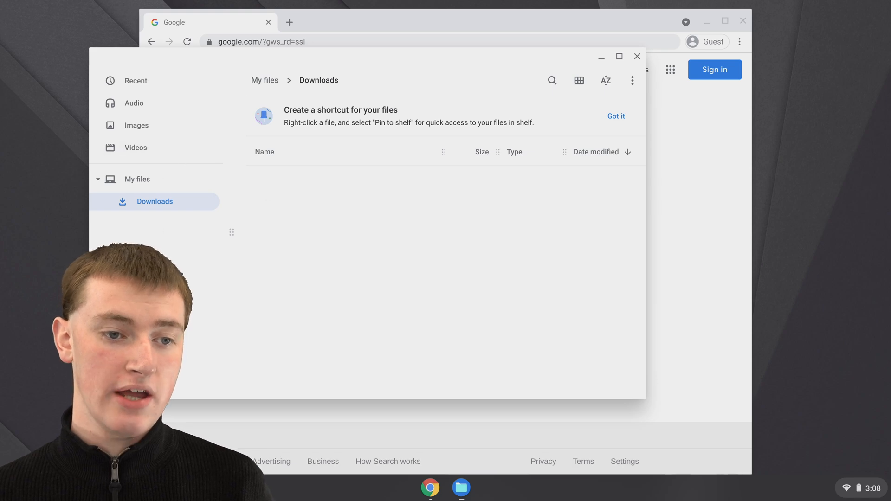
mouse_move(181, 80)
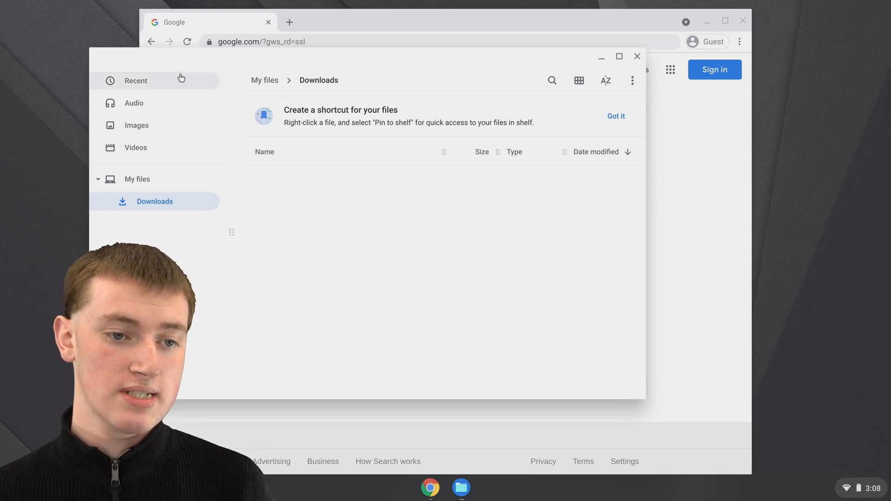
click(136, 81)
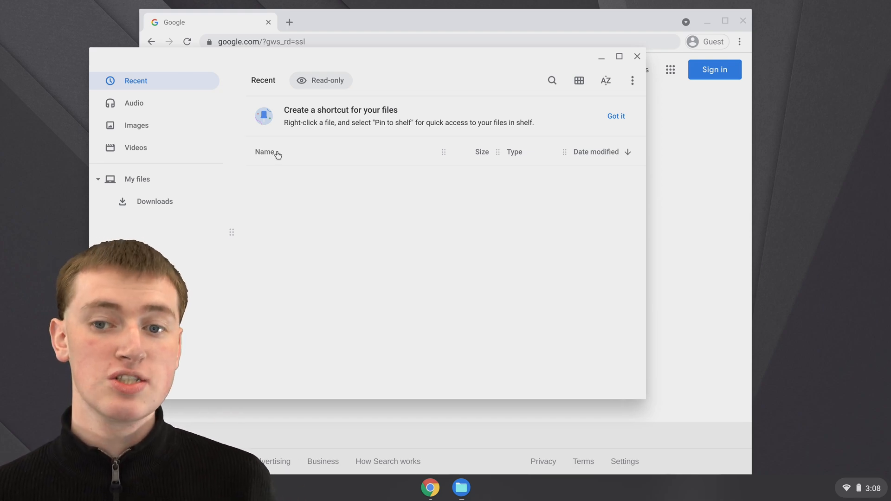
mouse_move(640, 67)
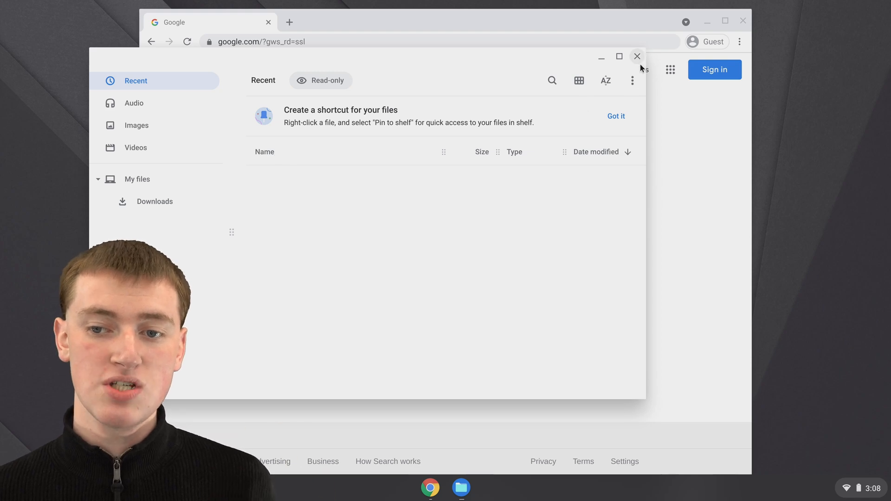
click(637, 56)
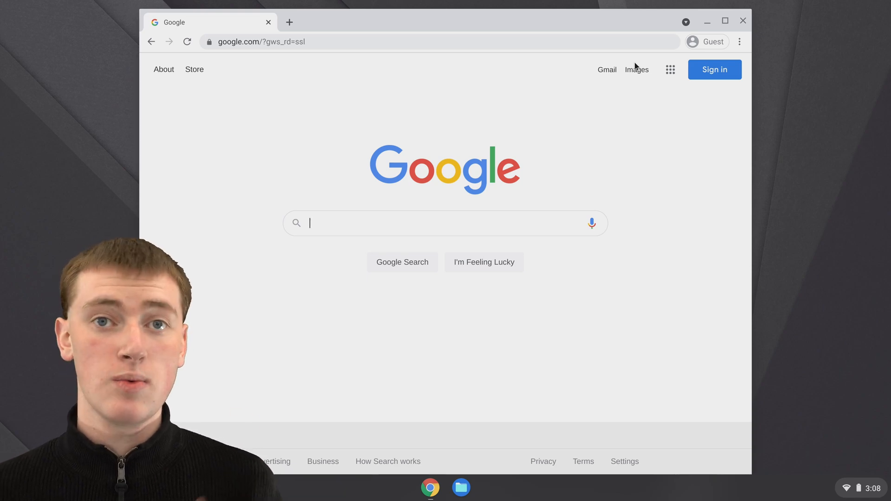
mouse_move(727, 223)
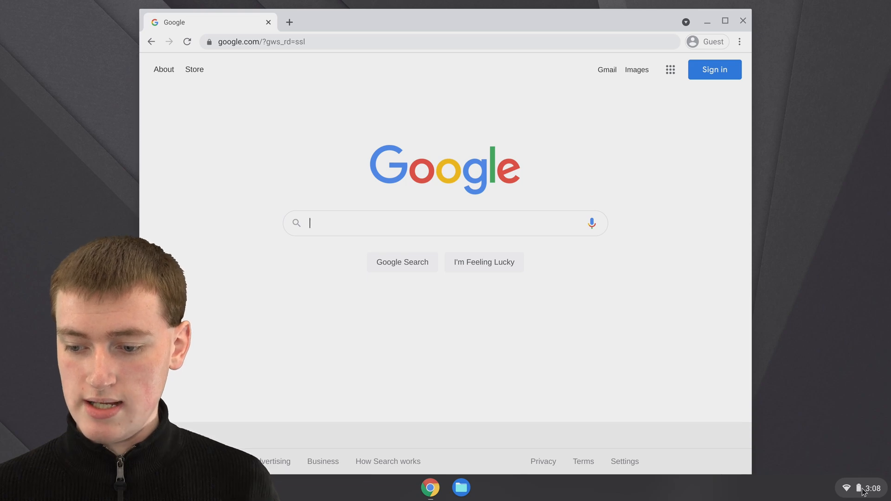
- Exit the guest session from Quick Settings, returning to the login screen
click(863, 488)
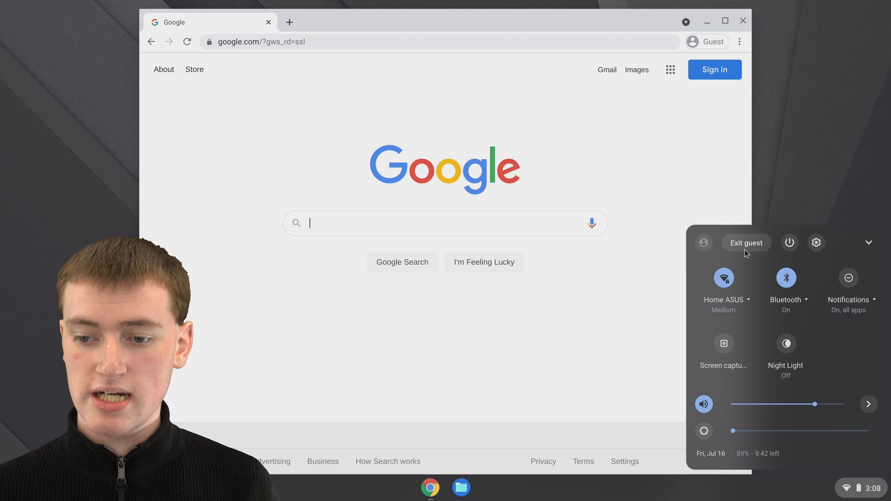
click(745, 242)
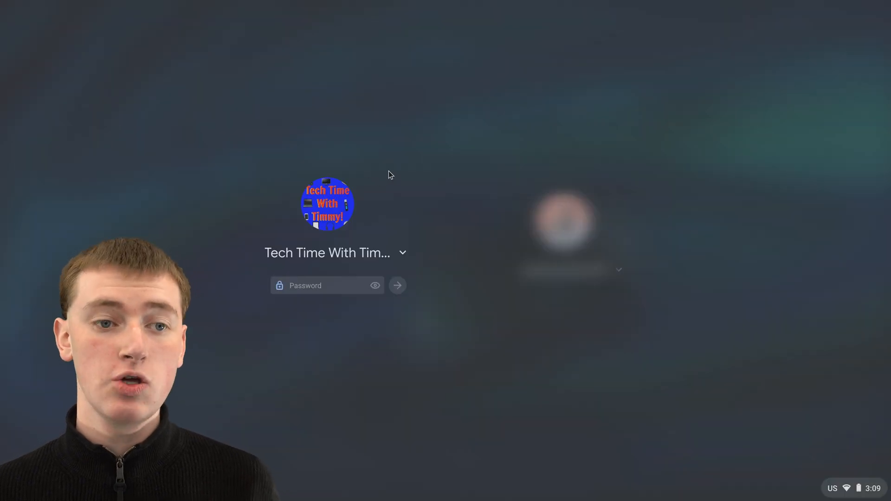